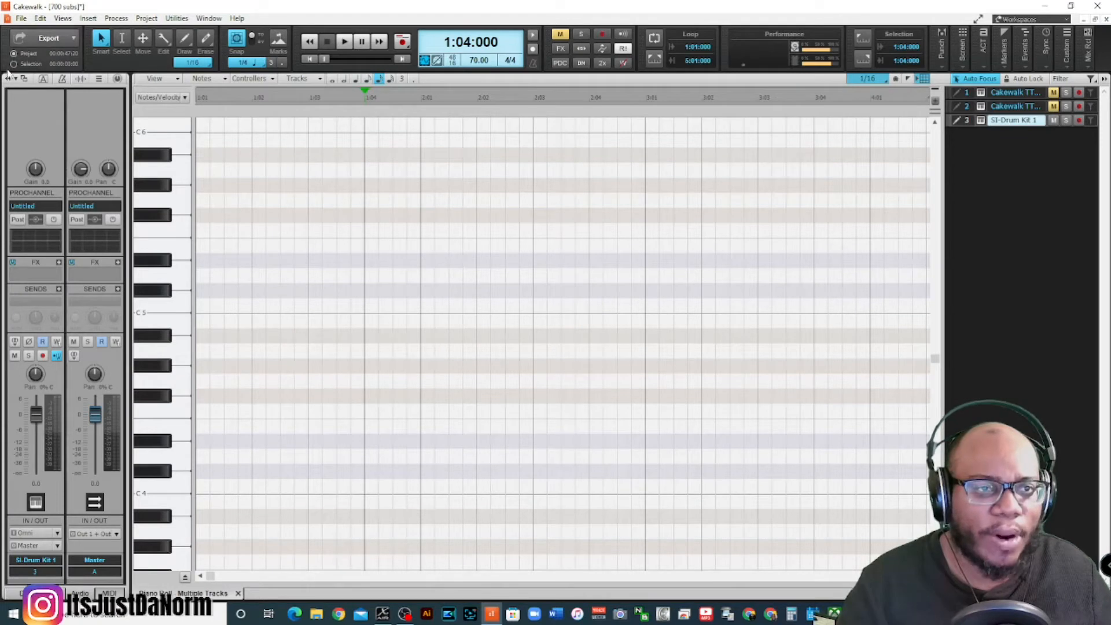
pyautogui.moveTo(7, 78)
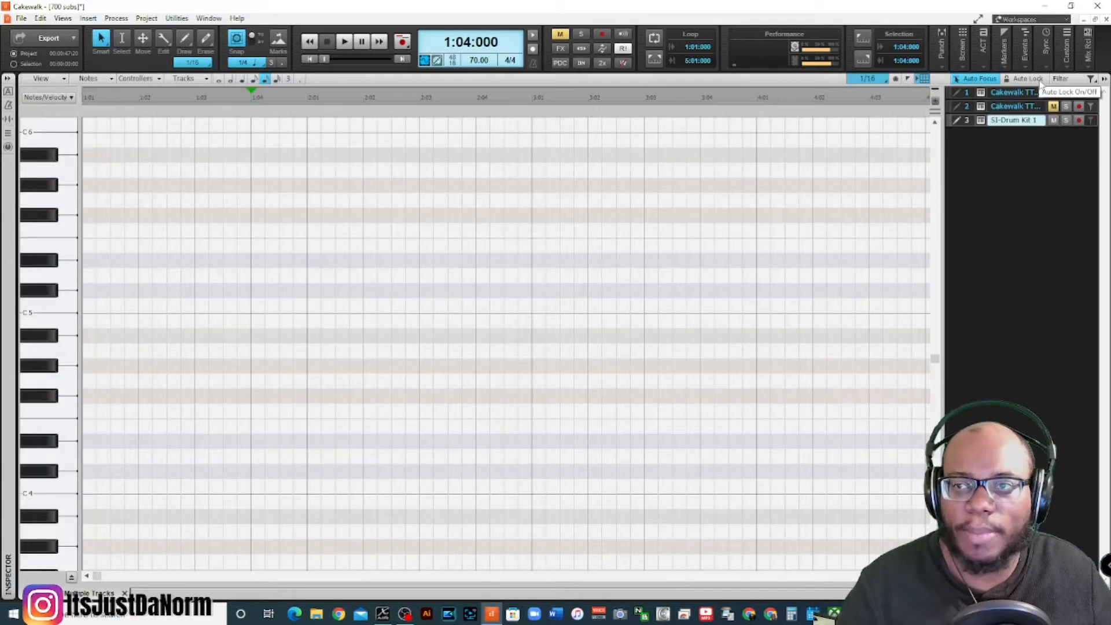
# Enable Auto Lock in the piano roll and select track 3 SI-Drum Kit 1 for editing
pyautogui.click(1027, 78)
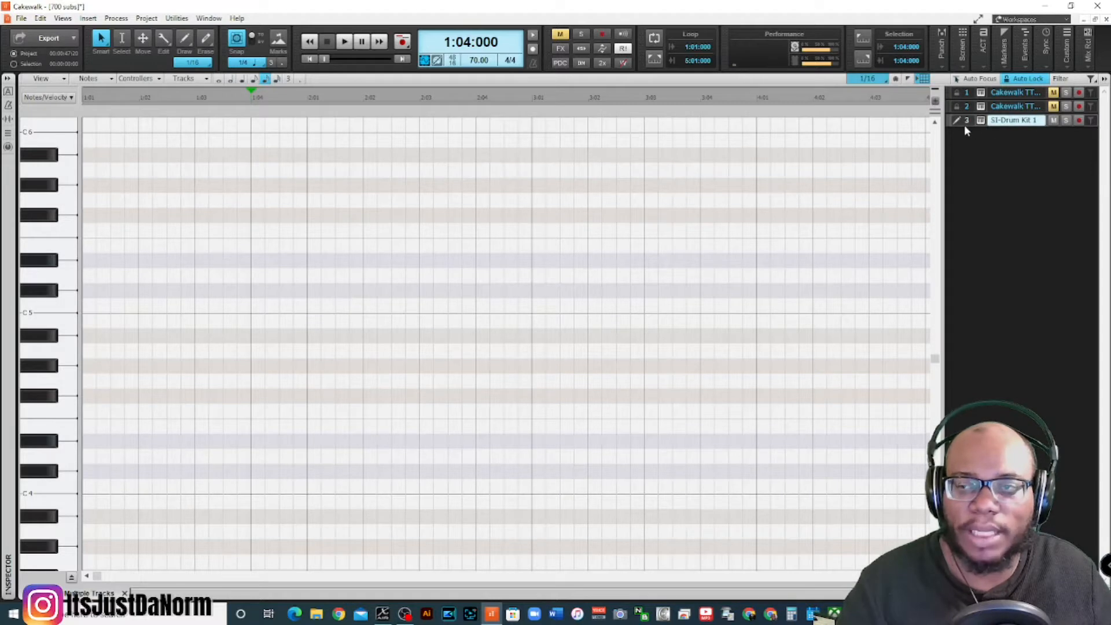
pyautogui.click(1013, 119)
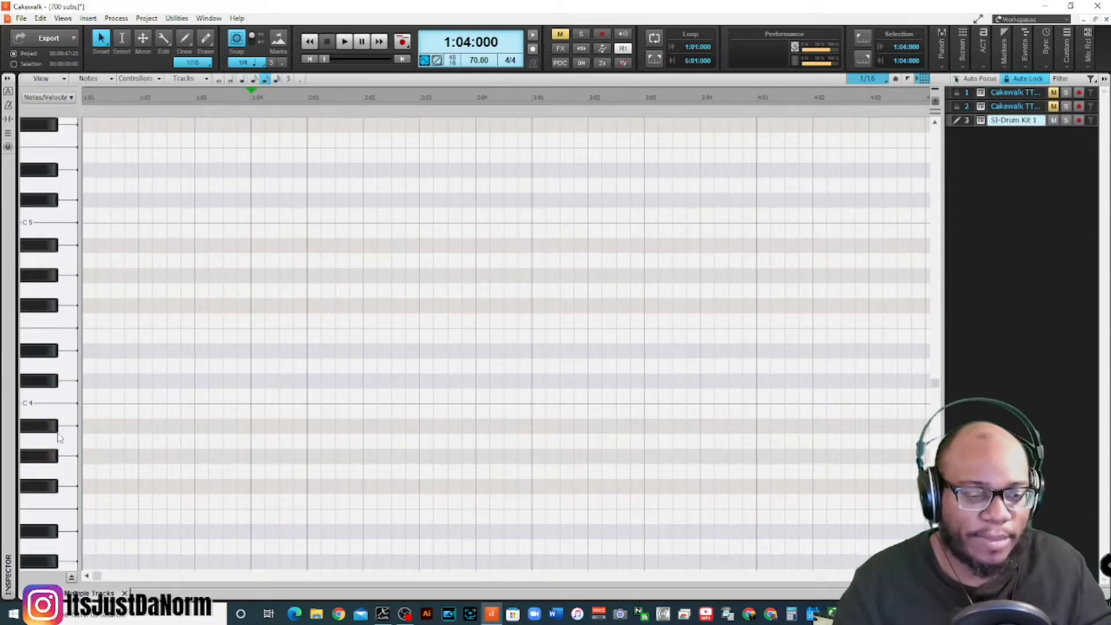
pyautogui.scroll(-3)
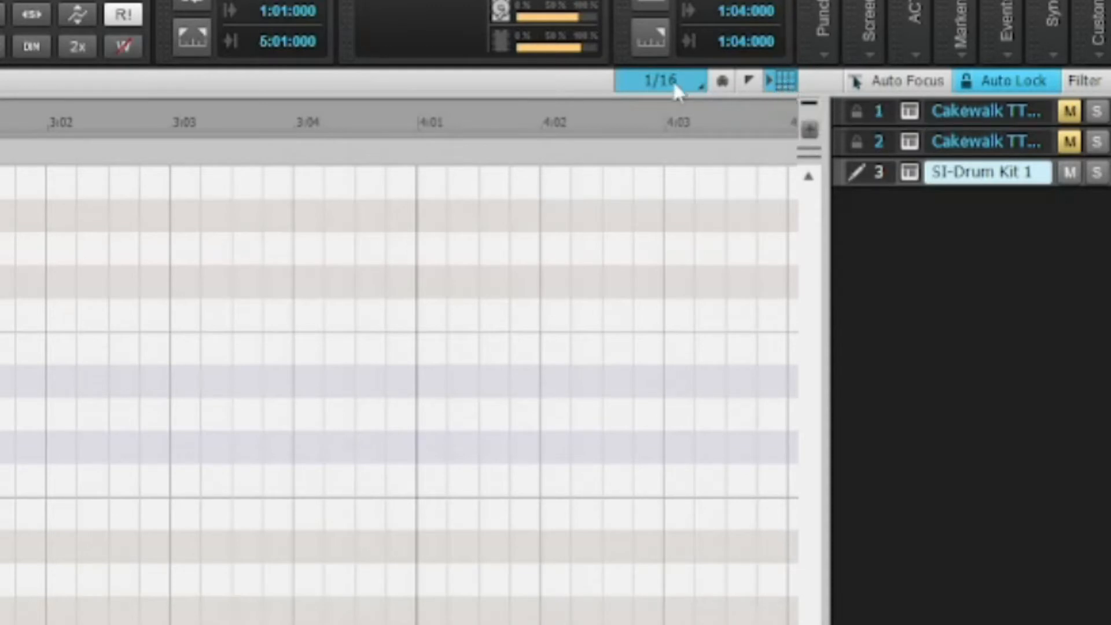
pyautogui.moveTo(662, 79)
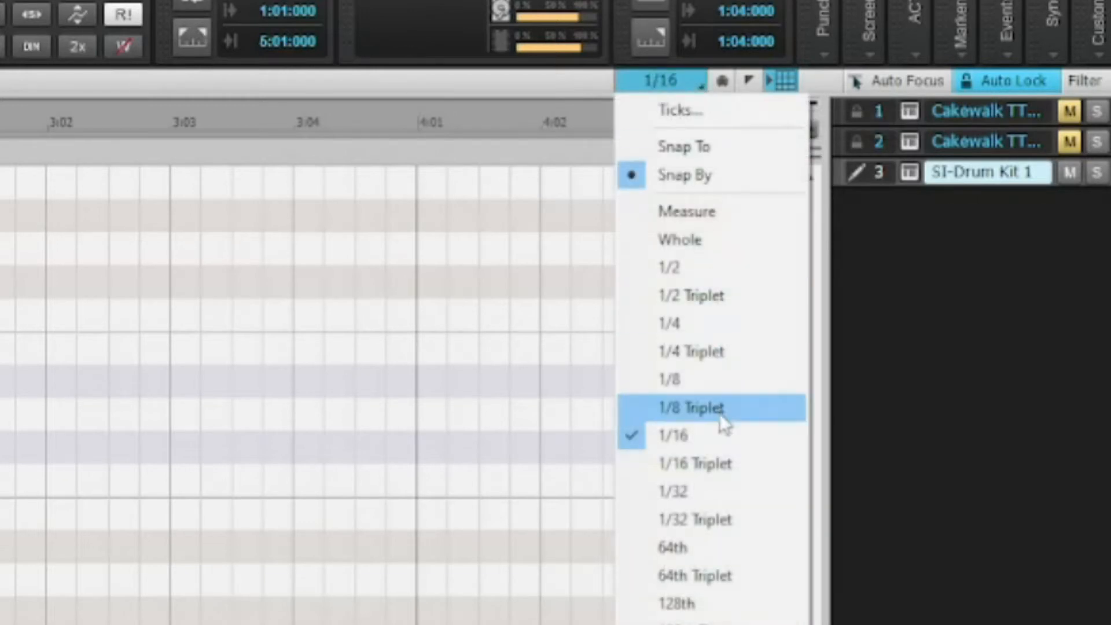
pyautogui.moveTo(730, 435)
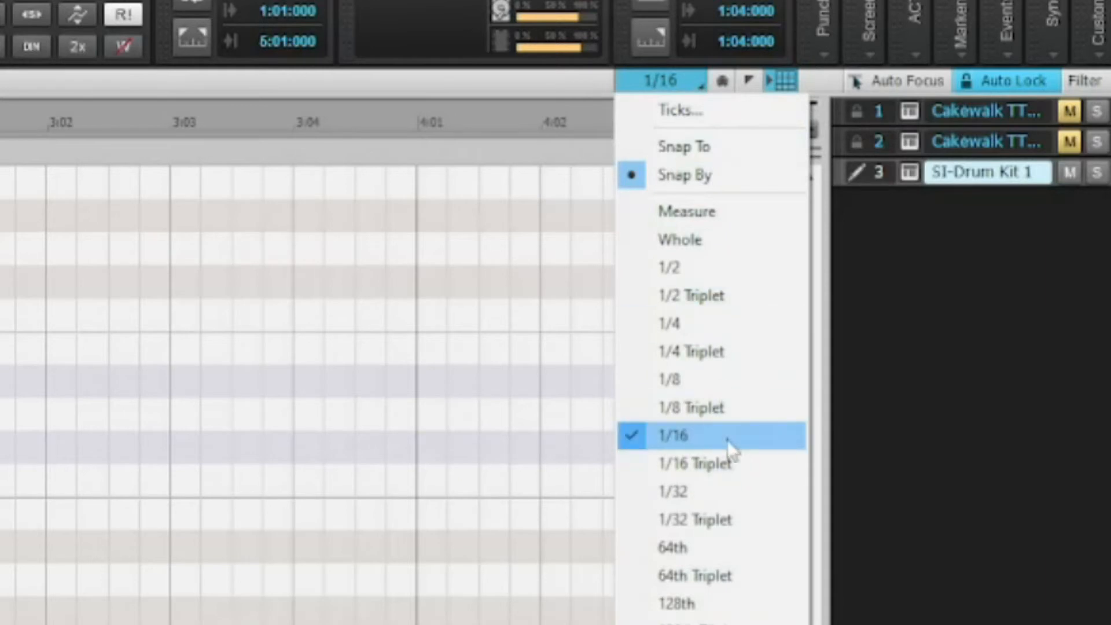
pyautogui.click(674, 436)
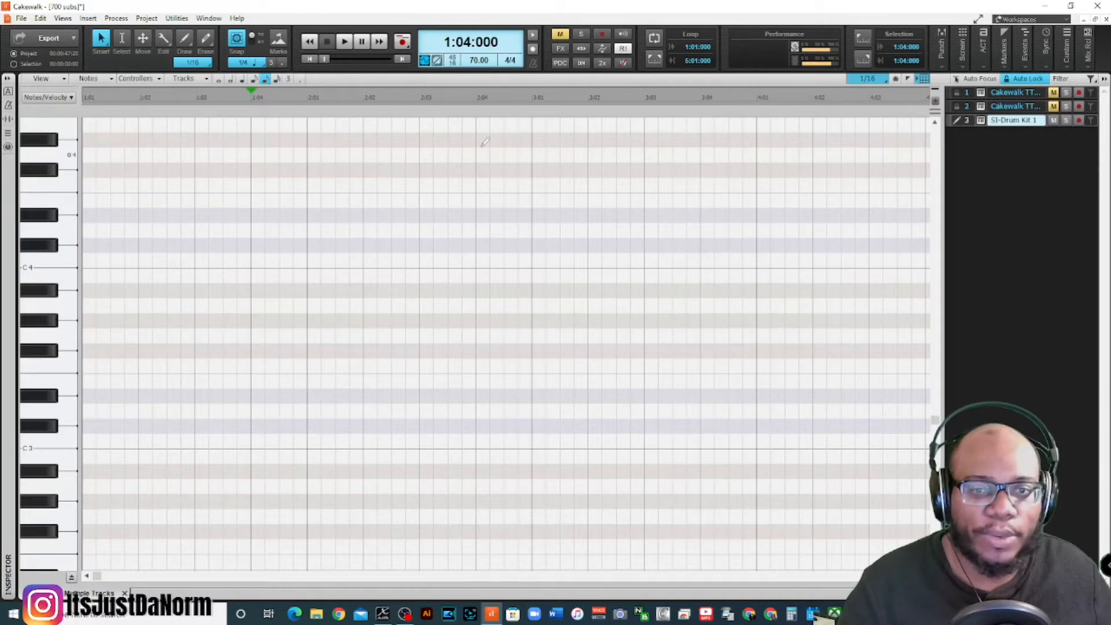
pyautogui.moveTo(315, 213)
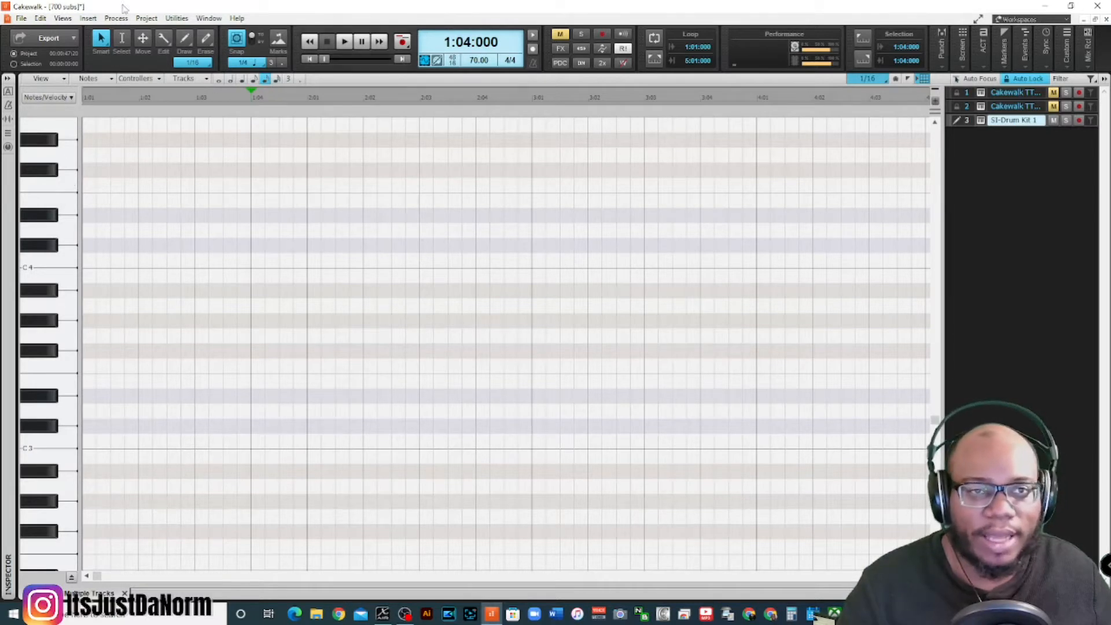
pyautogui.moveTo(237, 304)
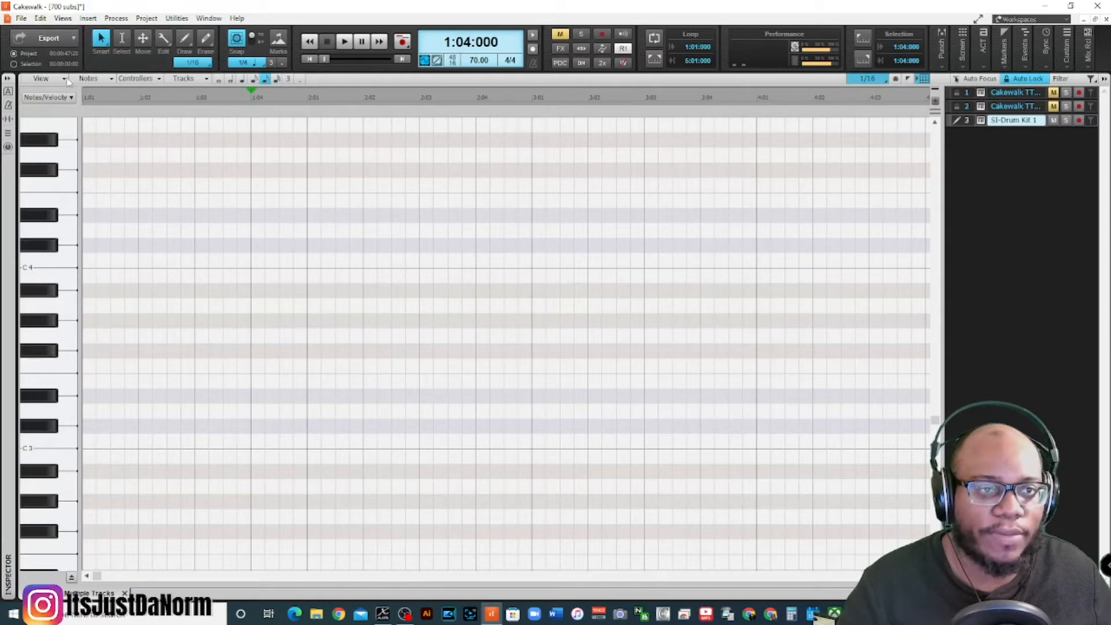
pyautogui.click(41, 78)
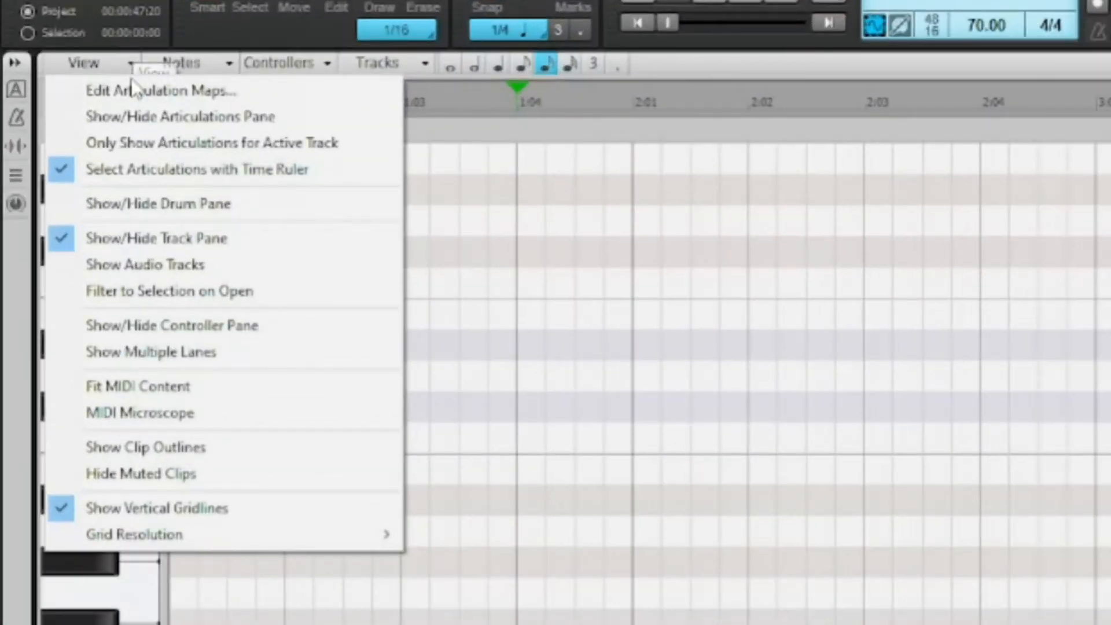
pyautogui.moveTo(364, 508)
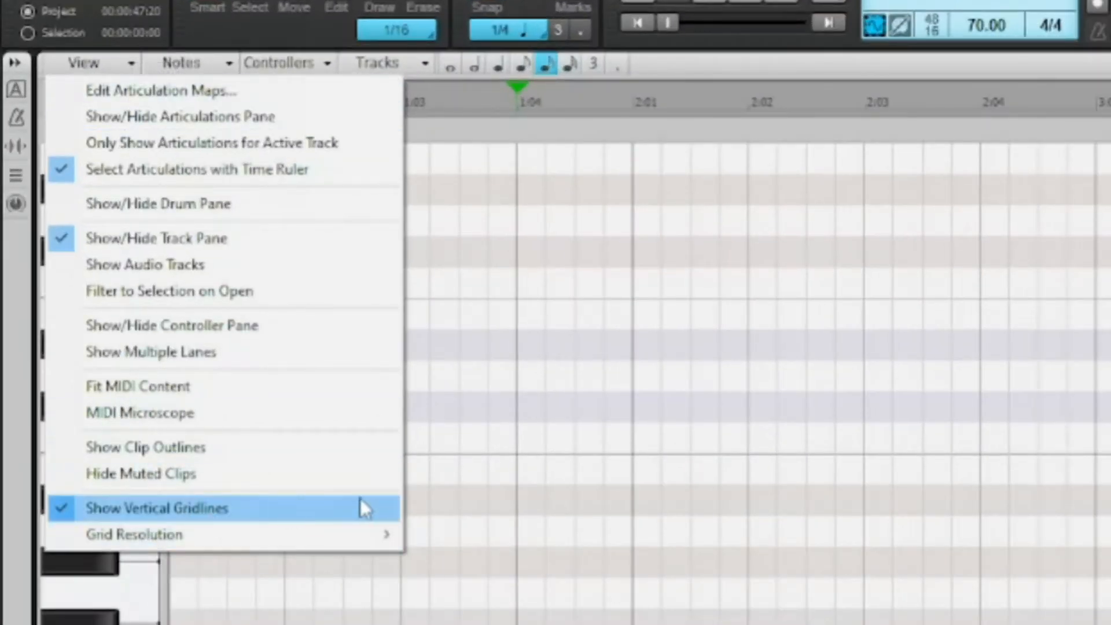
pyautogui.click(156, 508)
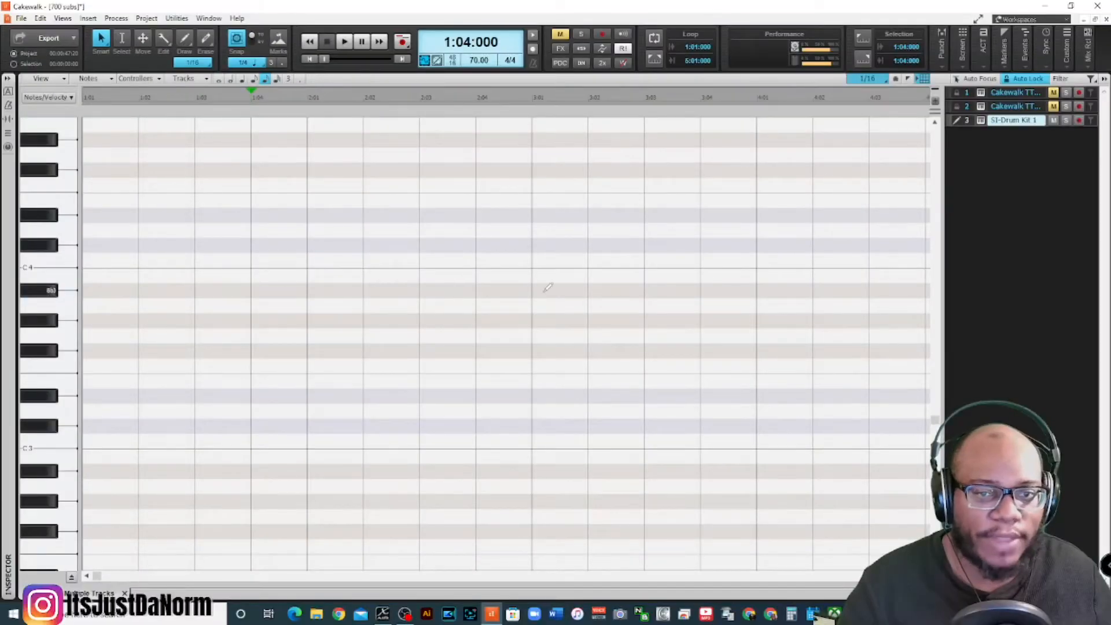
pyautogui.click(40, 78)
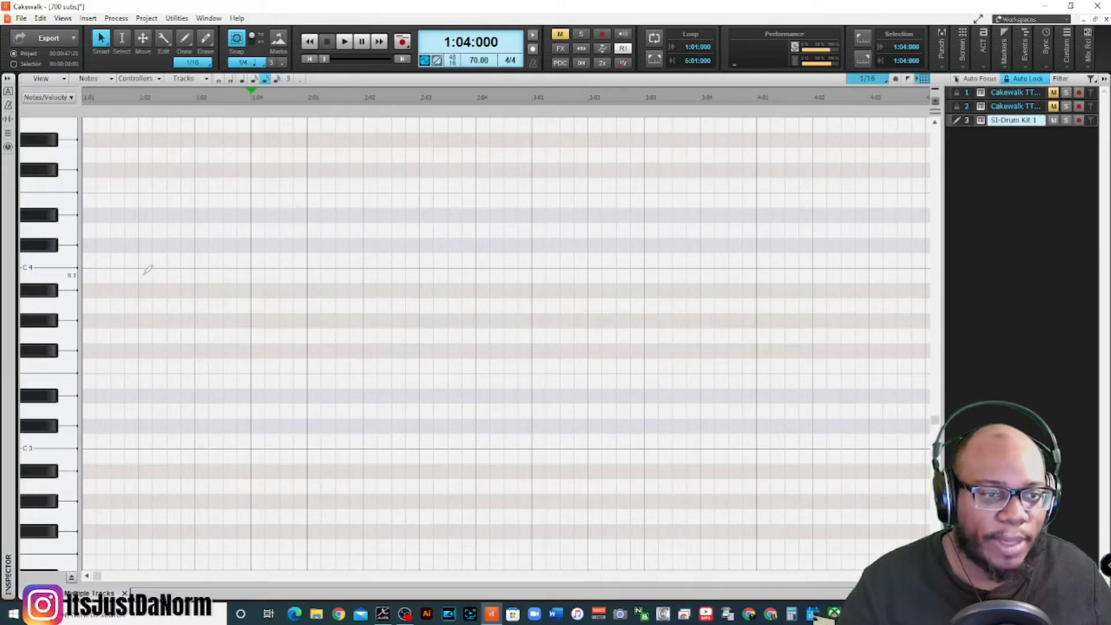
pyautogui.moveTo(93, 340)
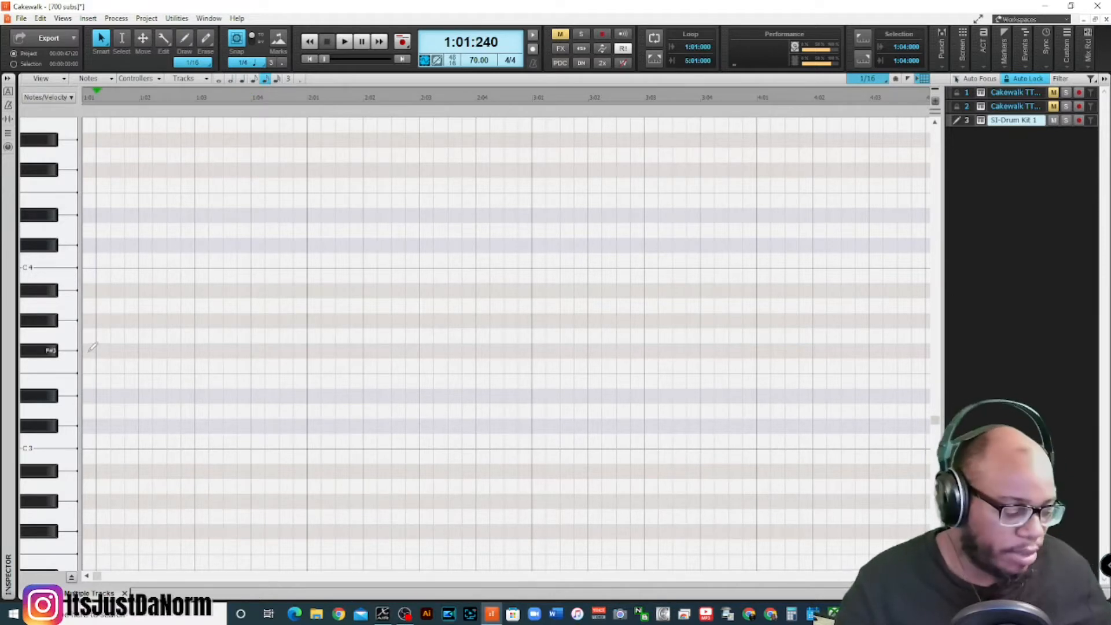
# Draw a note at 1:01 on a drum key, extend it to 2:01, then rewind and play it
pyautogui.click(91, 351)
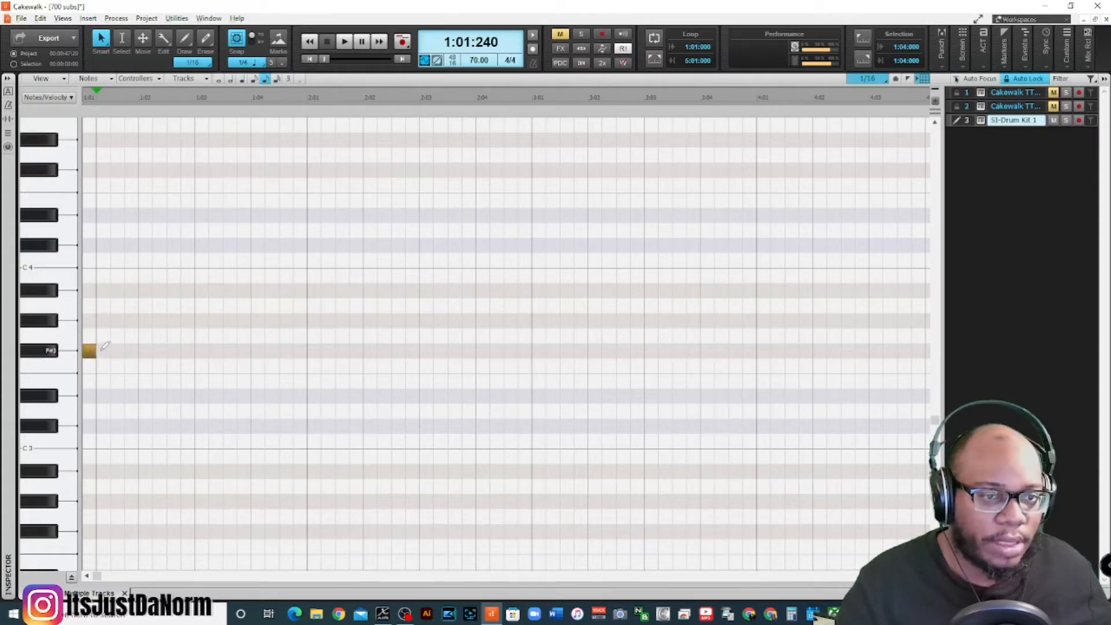
pyautogui.click(138, 350)
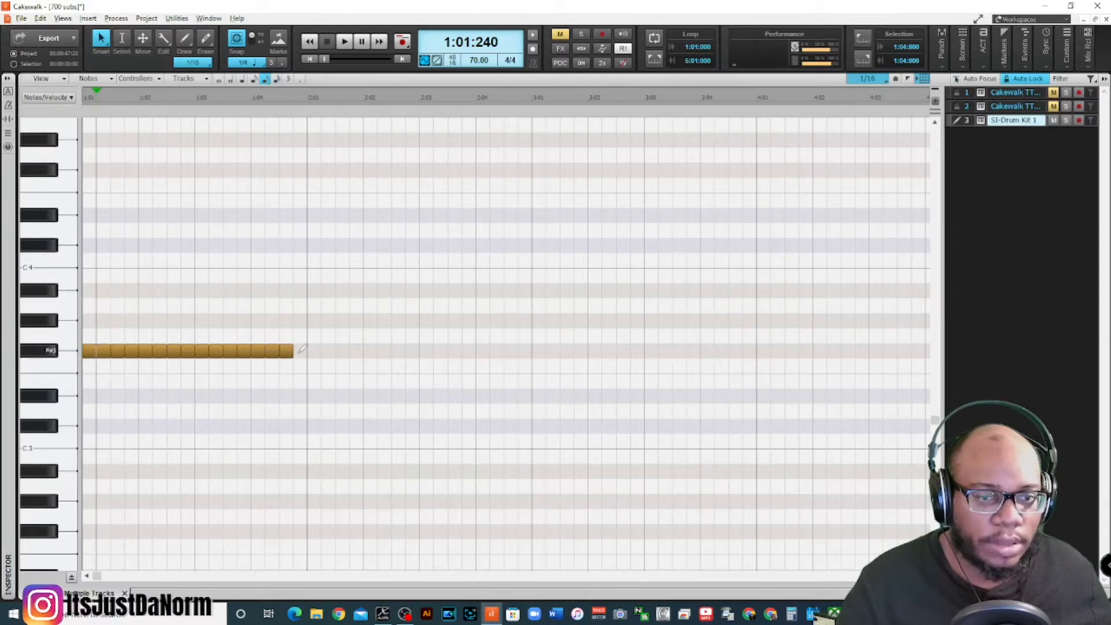
pyautogui.click(328, 41)
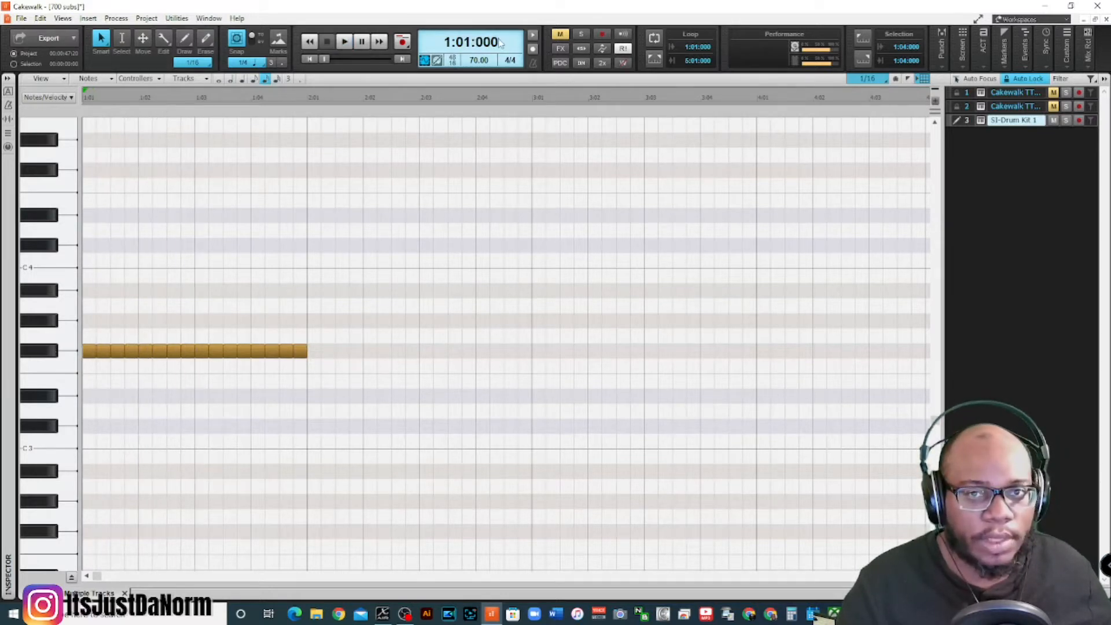
pyautogui.click(345, 41)
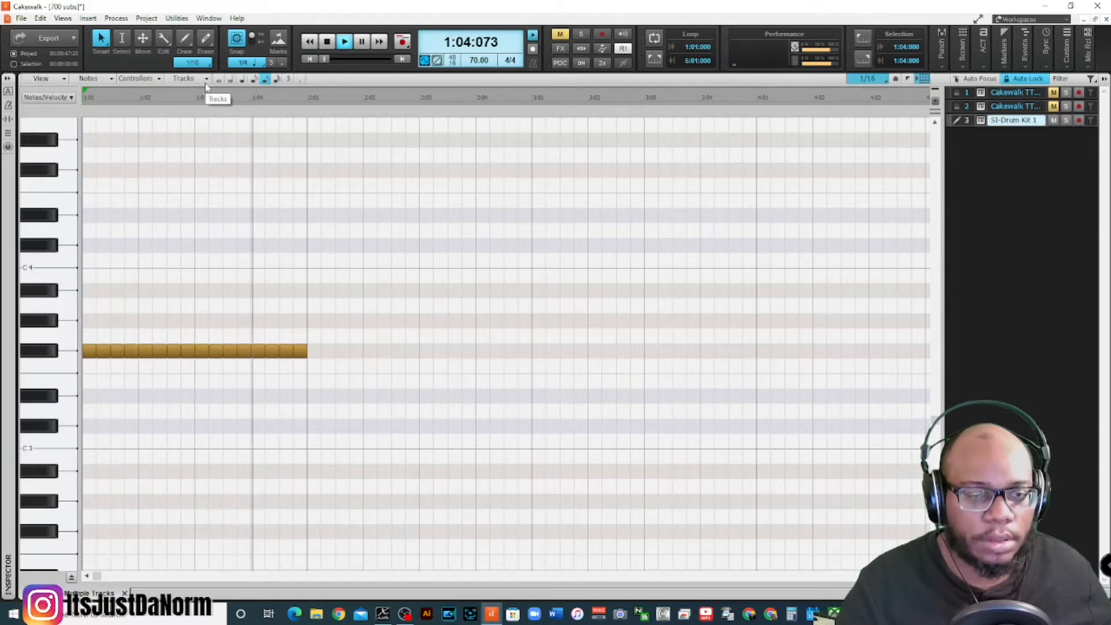
pyautogui.click(326, 41)
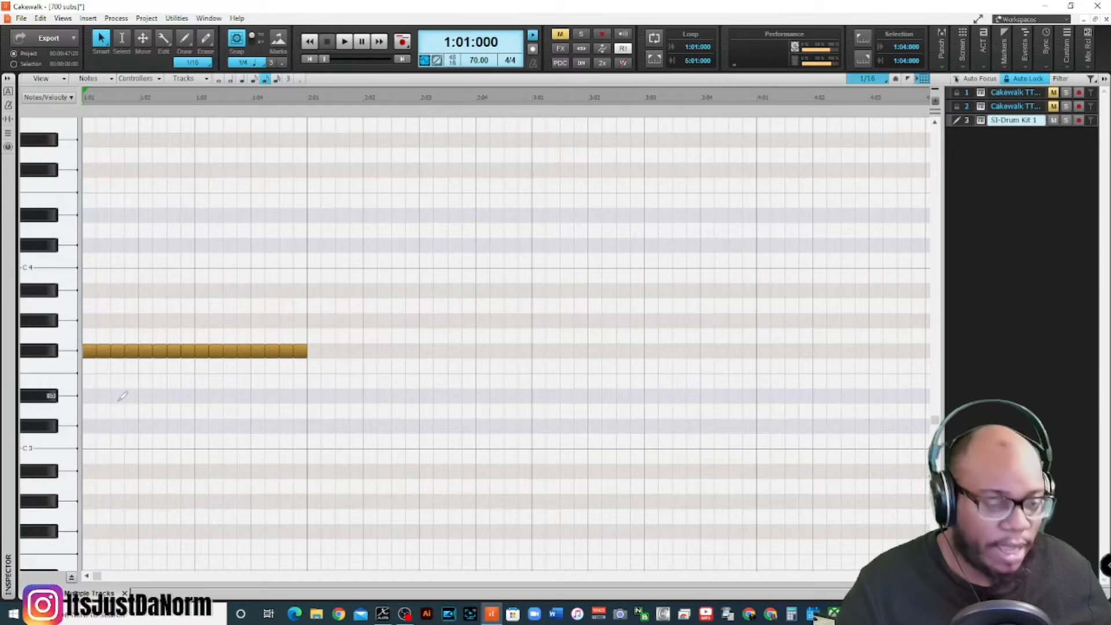
pyautogui.moveTo(99, 439)
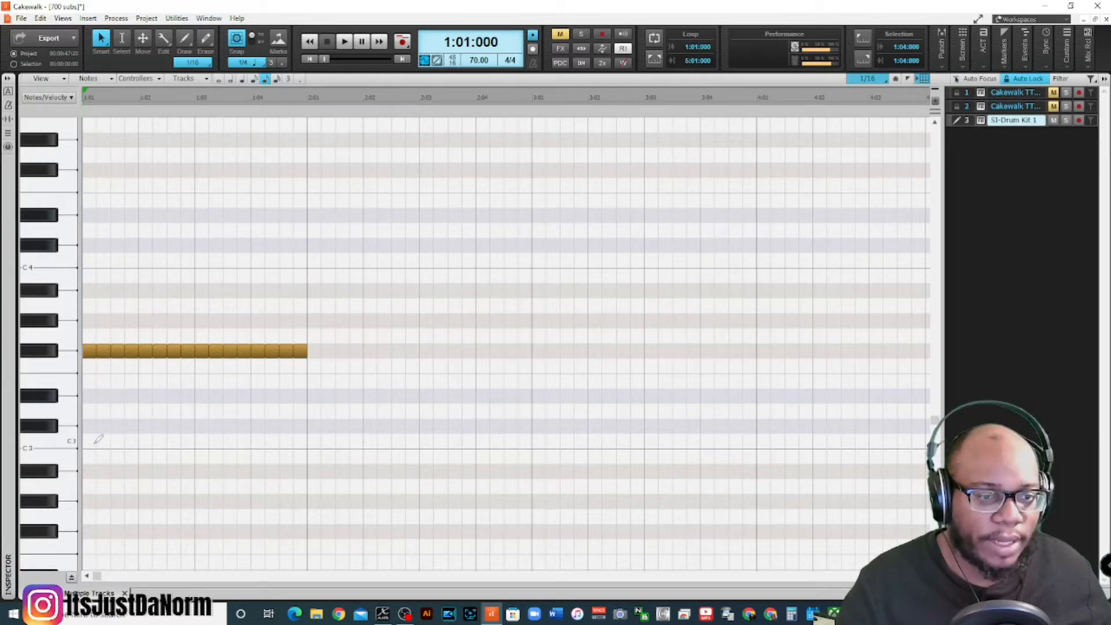
# Draw four short kick notes along the C3 row under the hat line in bar 1
pyautogui.click(90, 441)
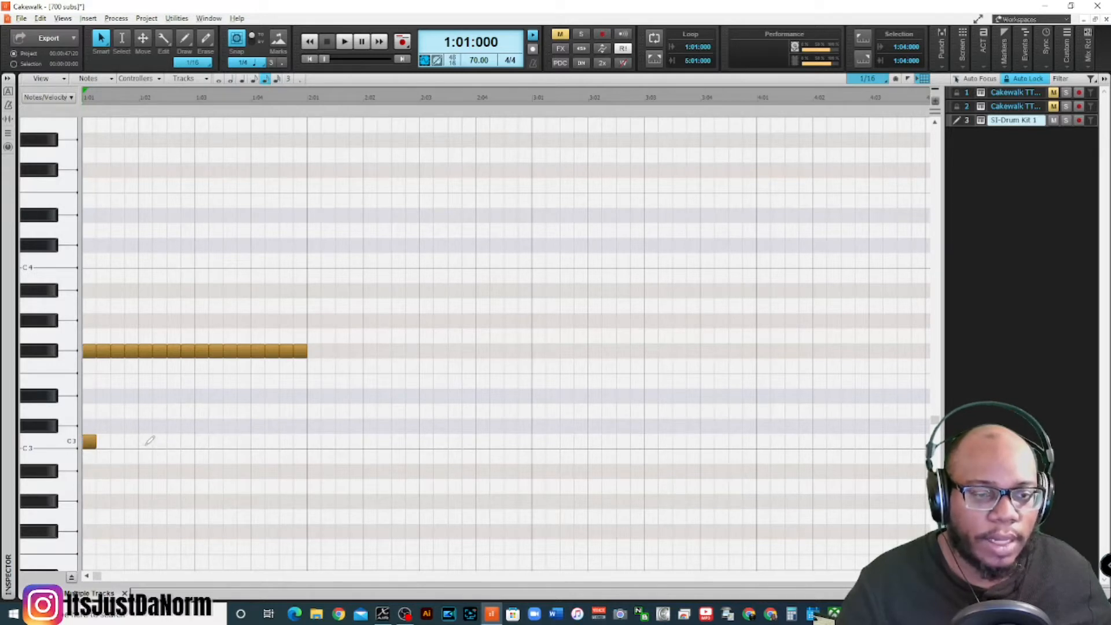
pyautogui.click(173, 441)
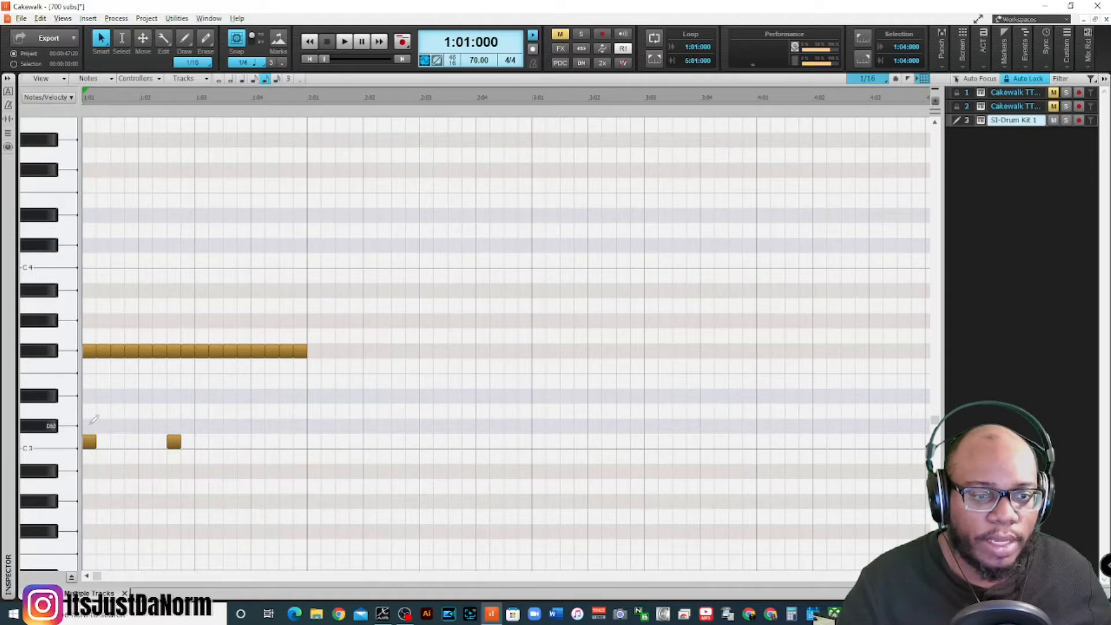
pyautogui.moveTo(244, 438)
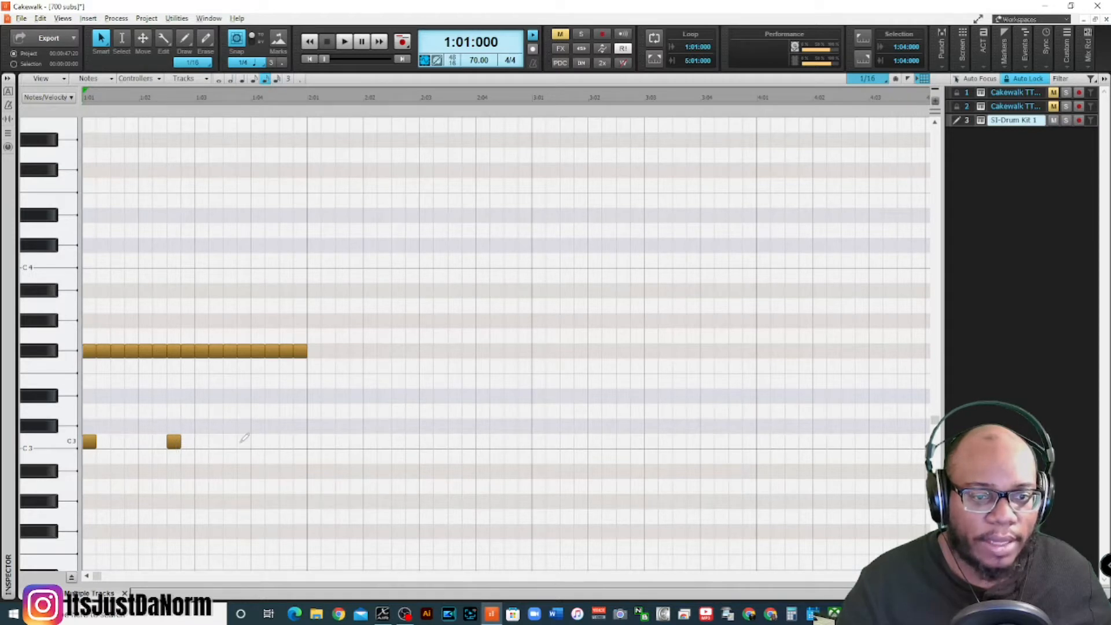
pyautogui.moveTo(204, 438)
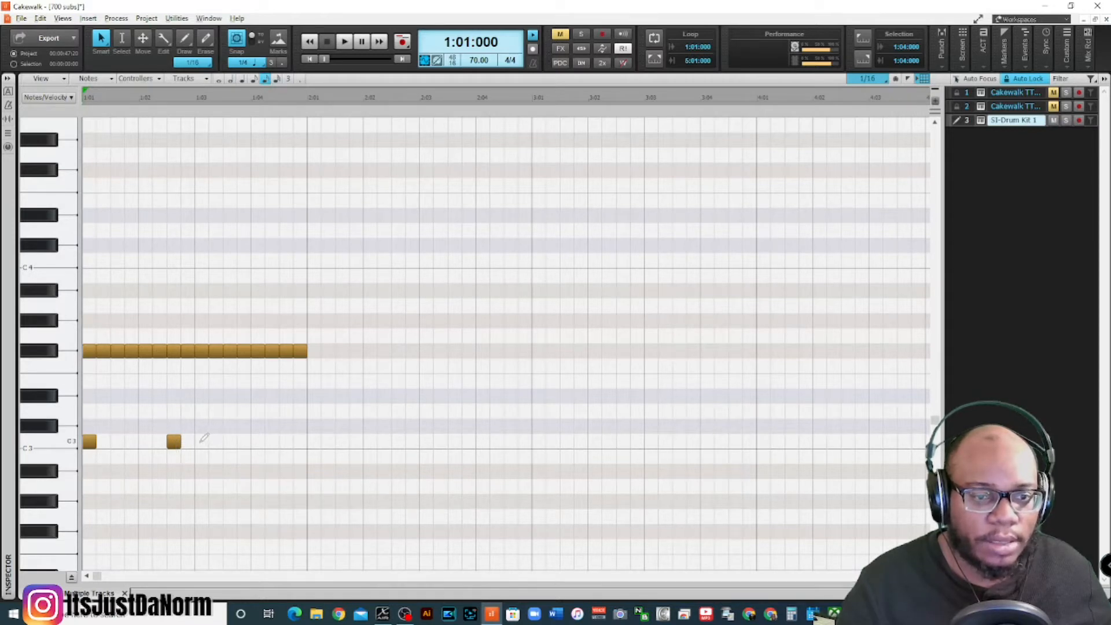
pyautogui.click(201, 441)
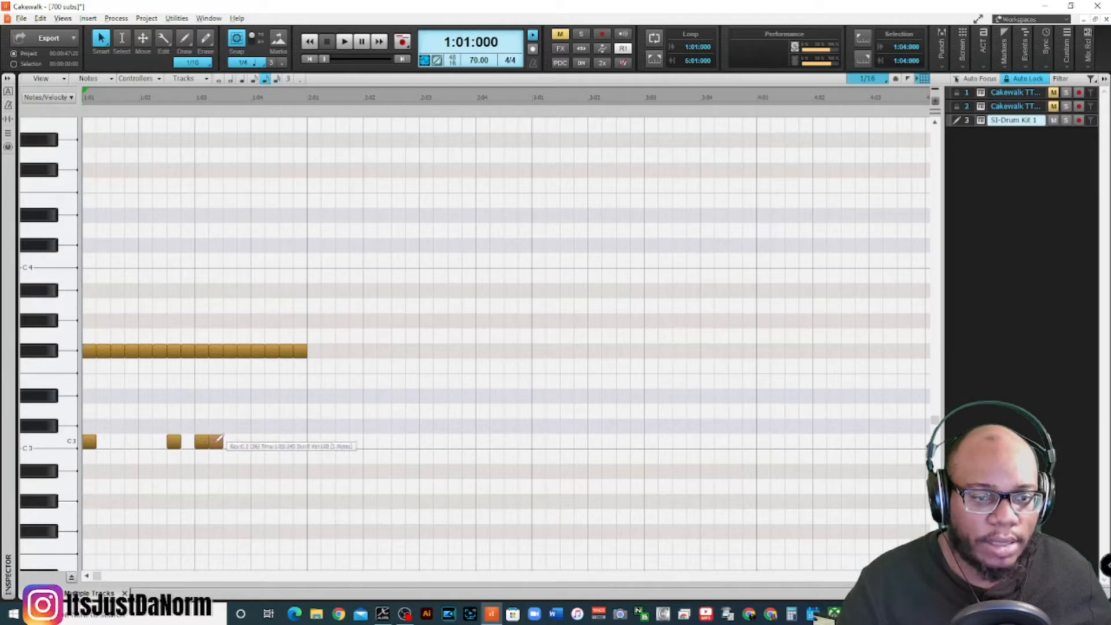
pyautogui.click(345, 40)
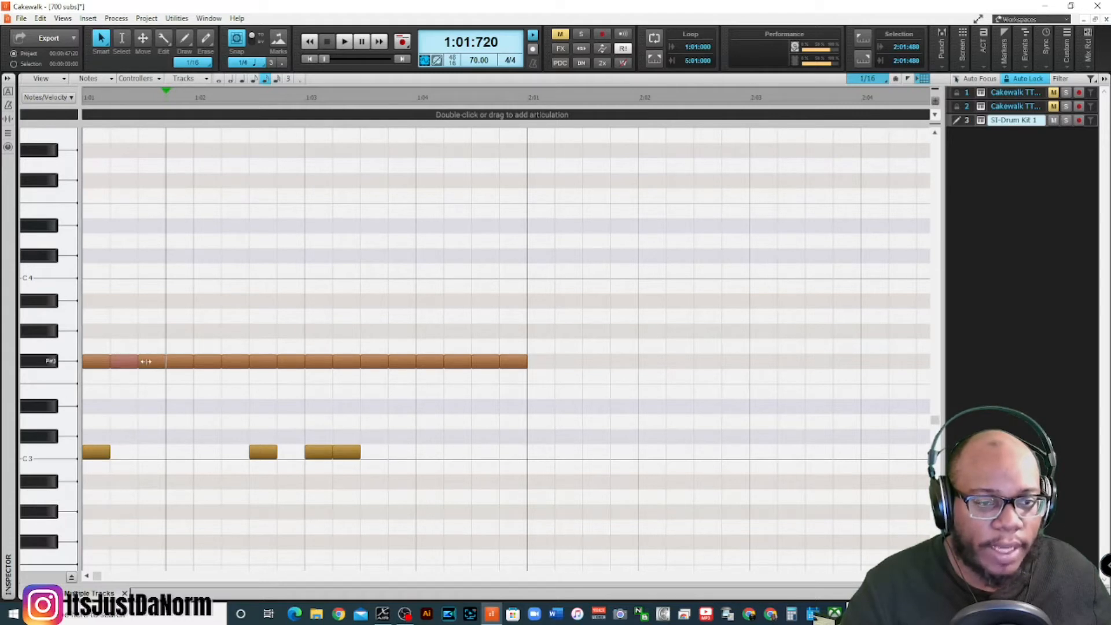
pyautogui.click(153, 361)
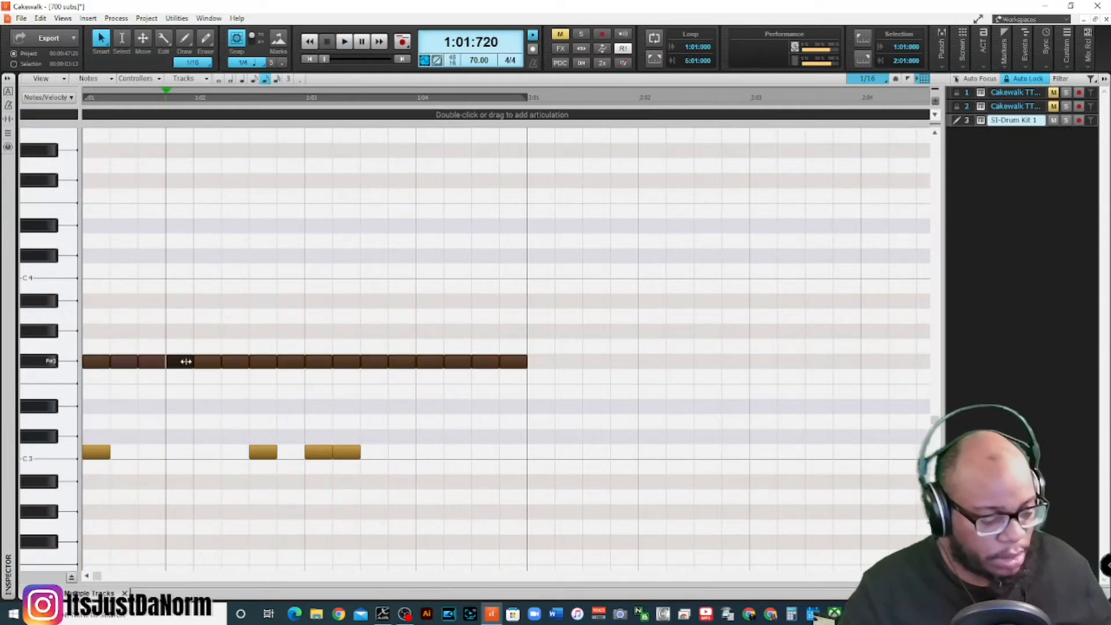
pyautogui.click(345, 40)
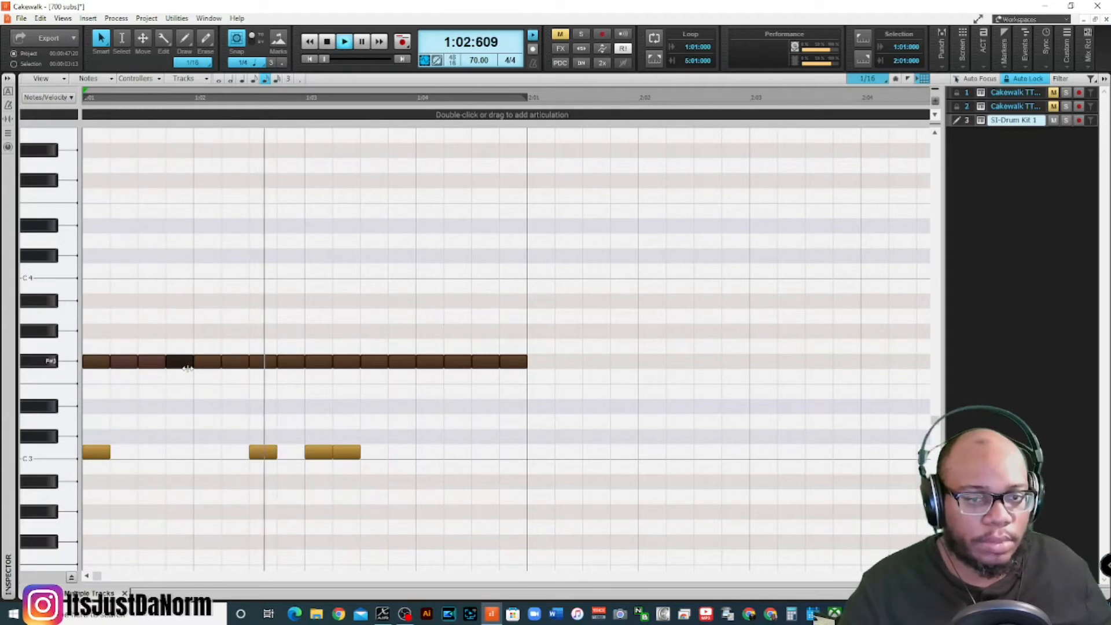
pyautogui.click(327, 41)
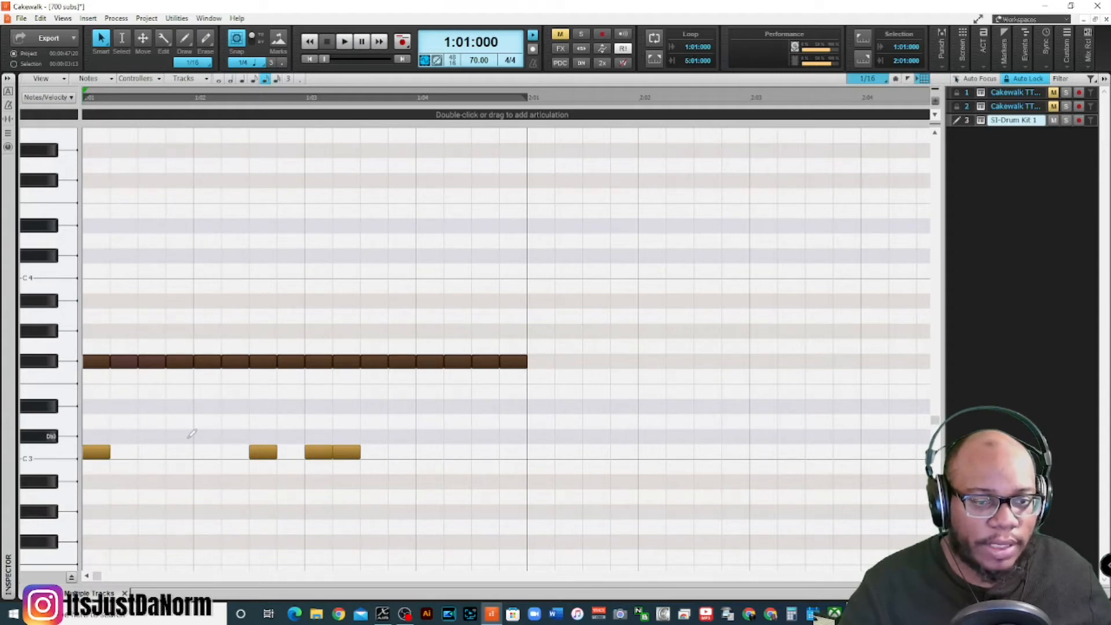
# Add backbeat hits on the E3 row at beats 2 and 4 and a note at bar 1 on D#4
pyautogui.click(344, 40)
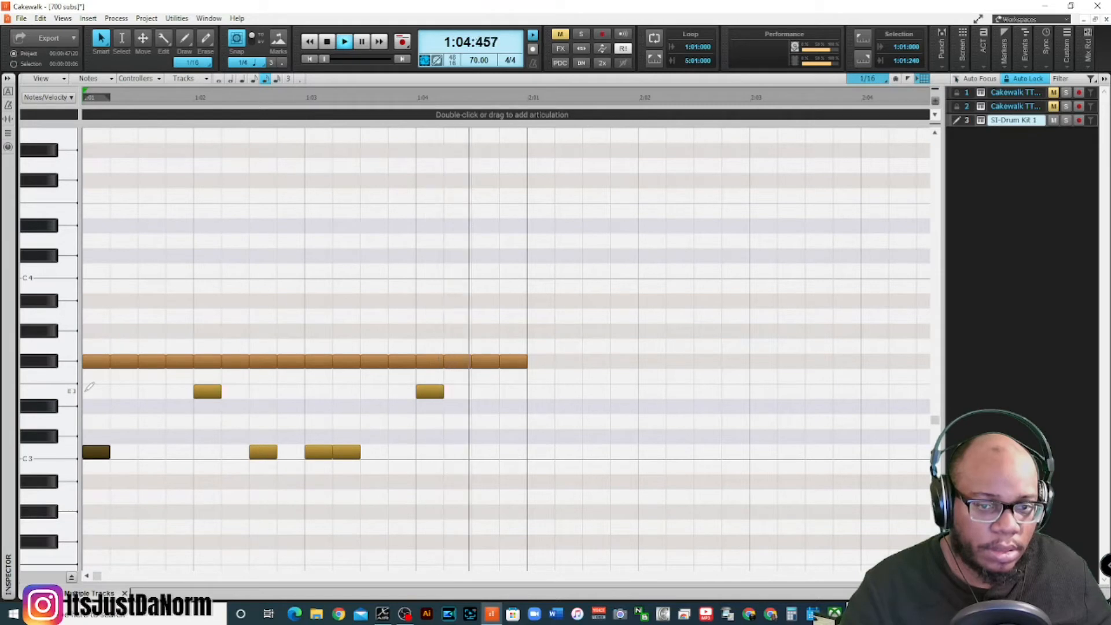
pyautogui.click(326, 41)
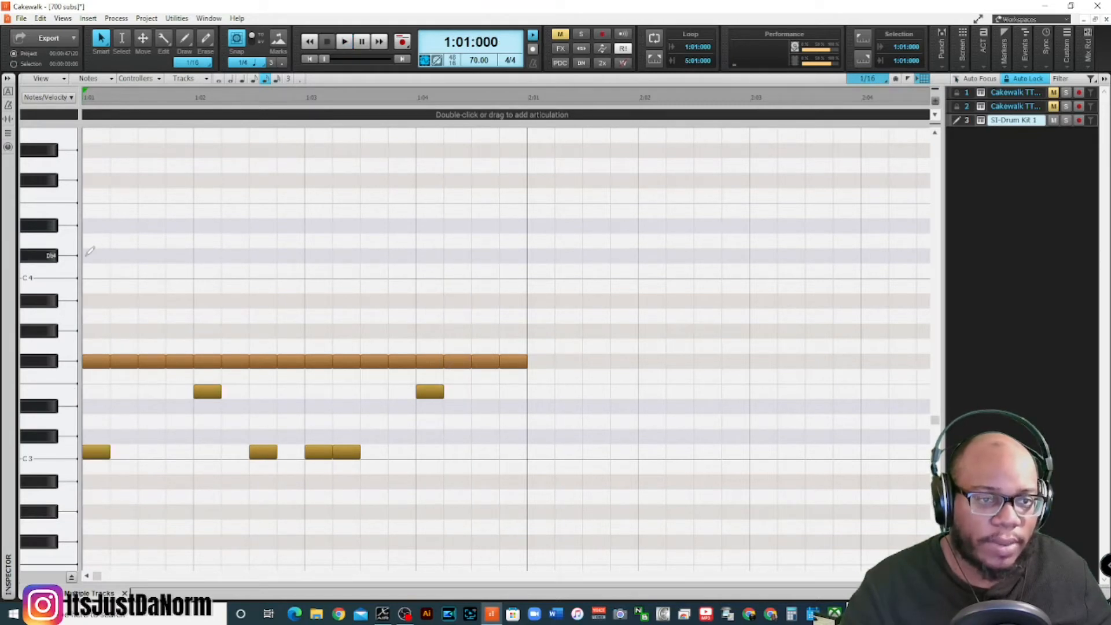
pyautogui.click(345, 40)
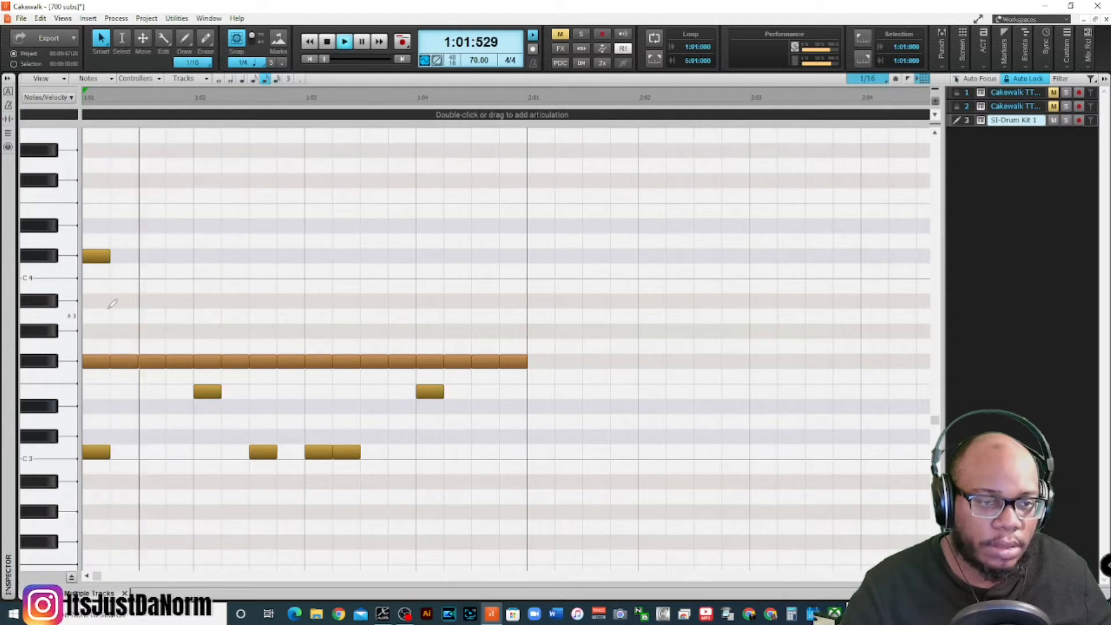
pyautogui.click(326, 40)
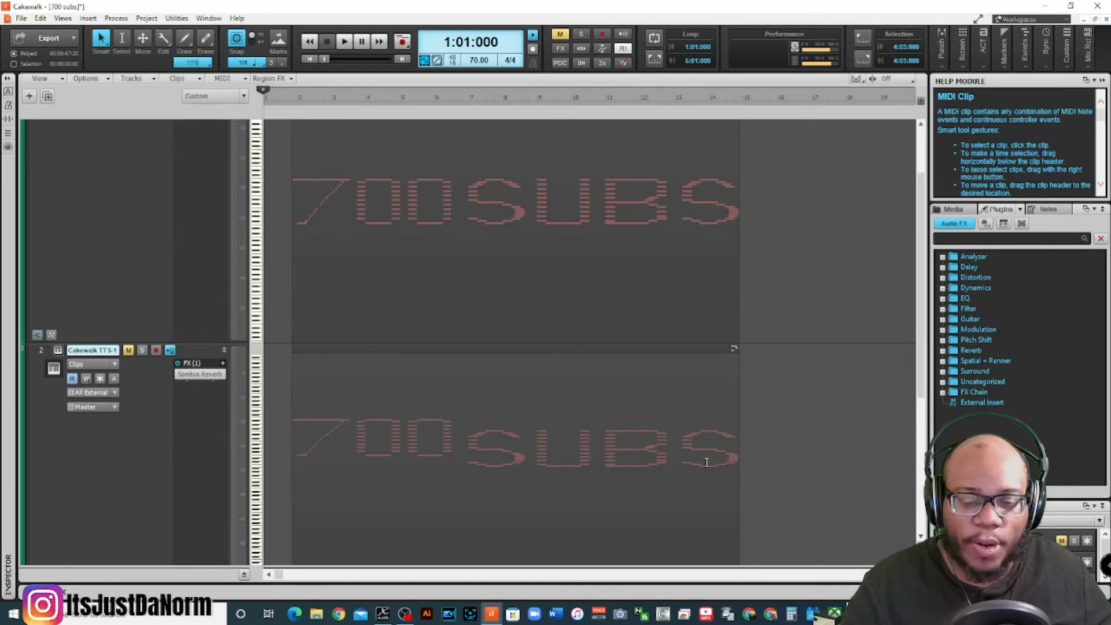
pyautogui.moveTo(460, 424)
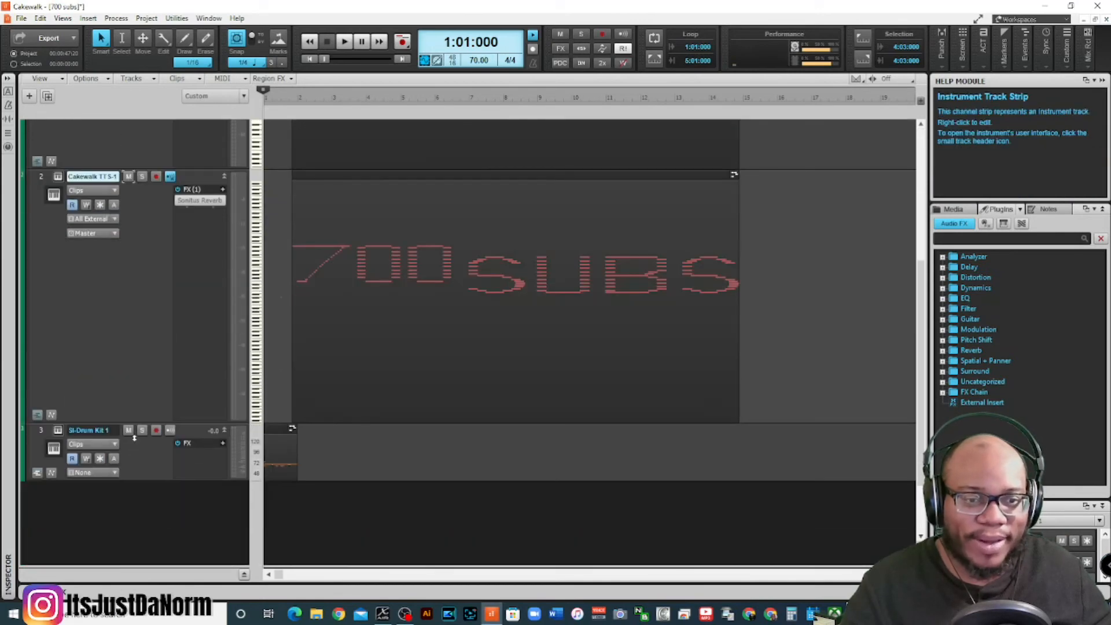
# Mute the SI-Drum Kit track, play through the 700 SUBS clips, then stop and rewind
pyautogui.click(129, 431)
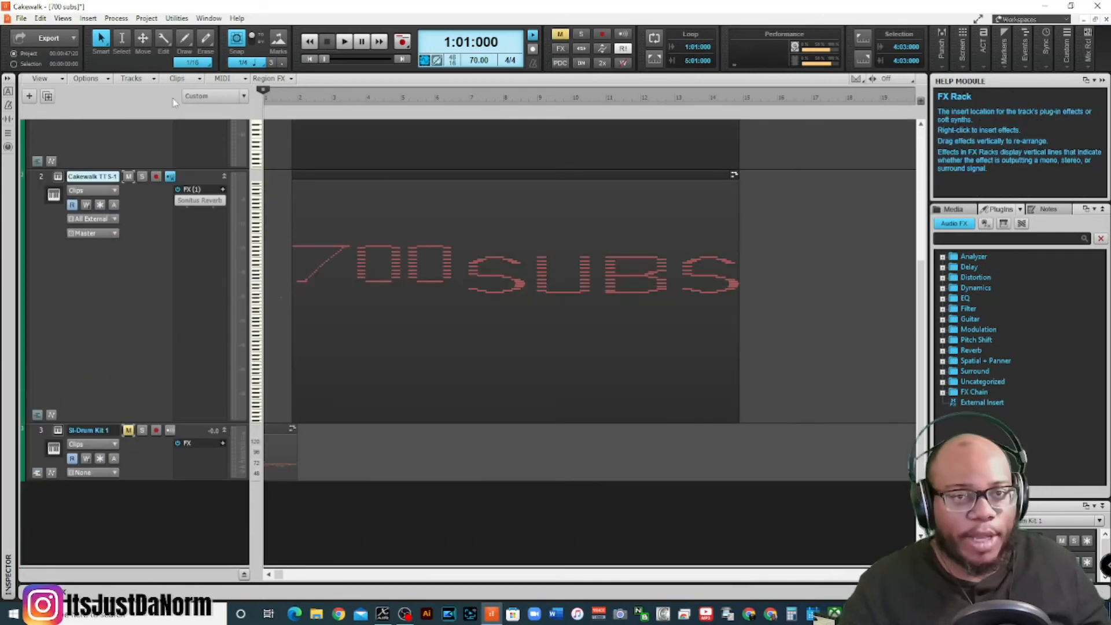
pyautogui.click(344, 42)
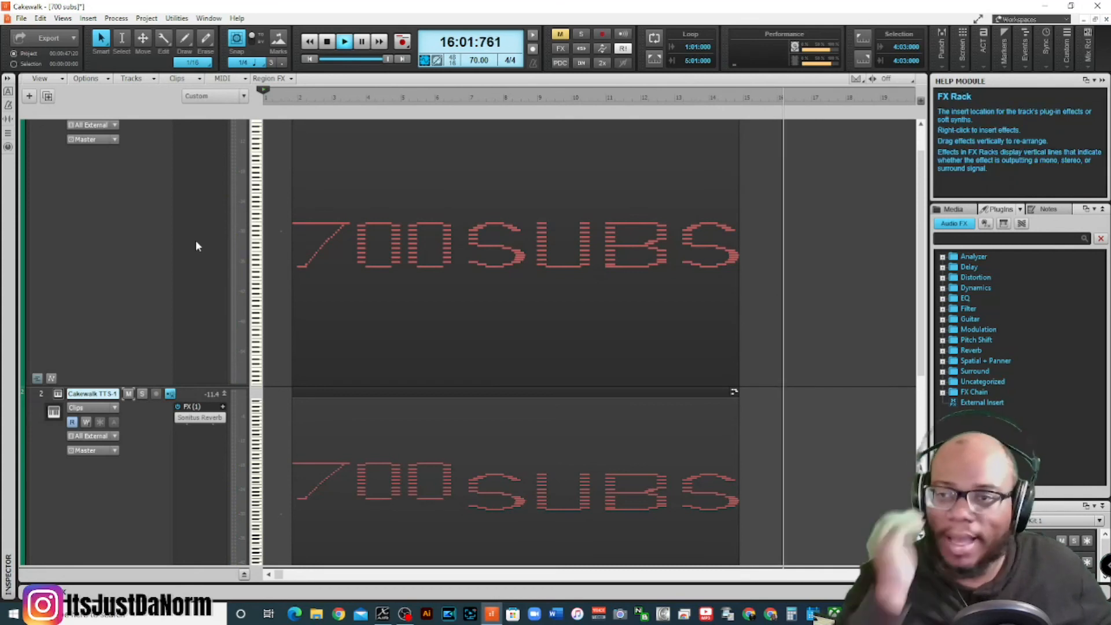
pyautogui.click(327, 41)
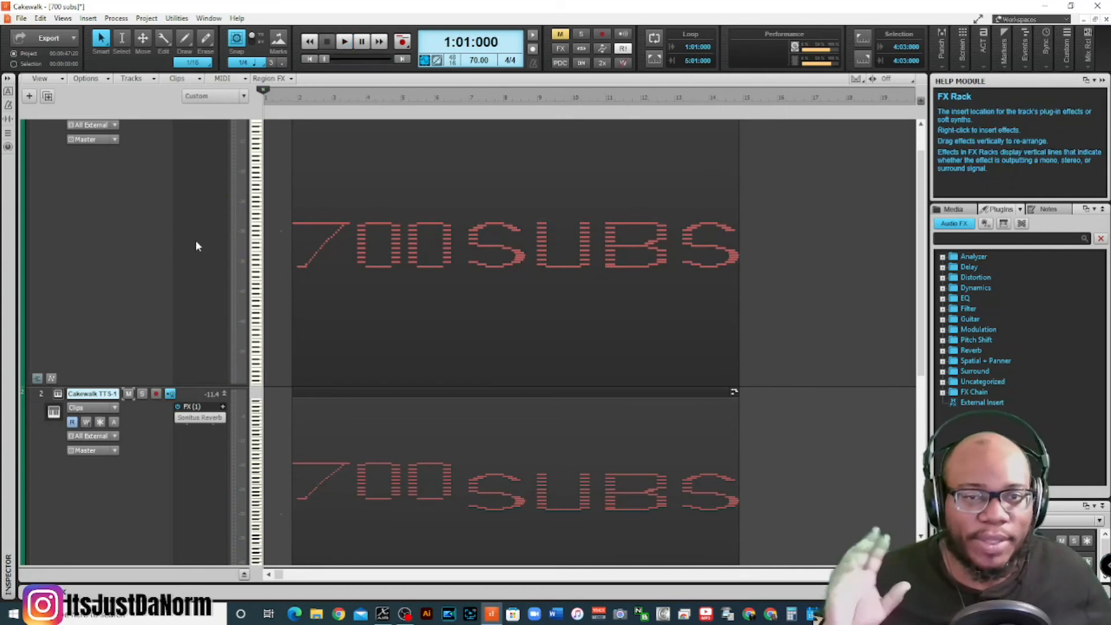